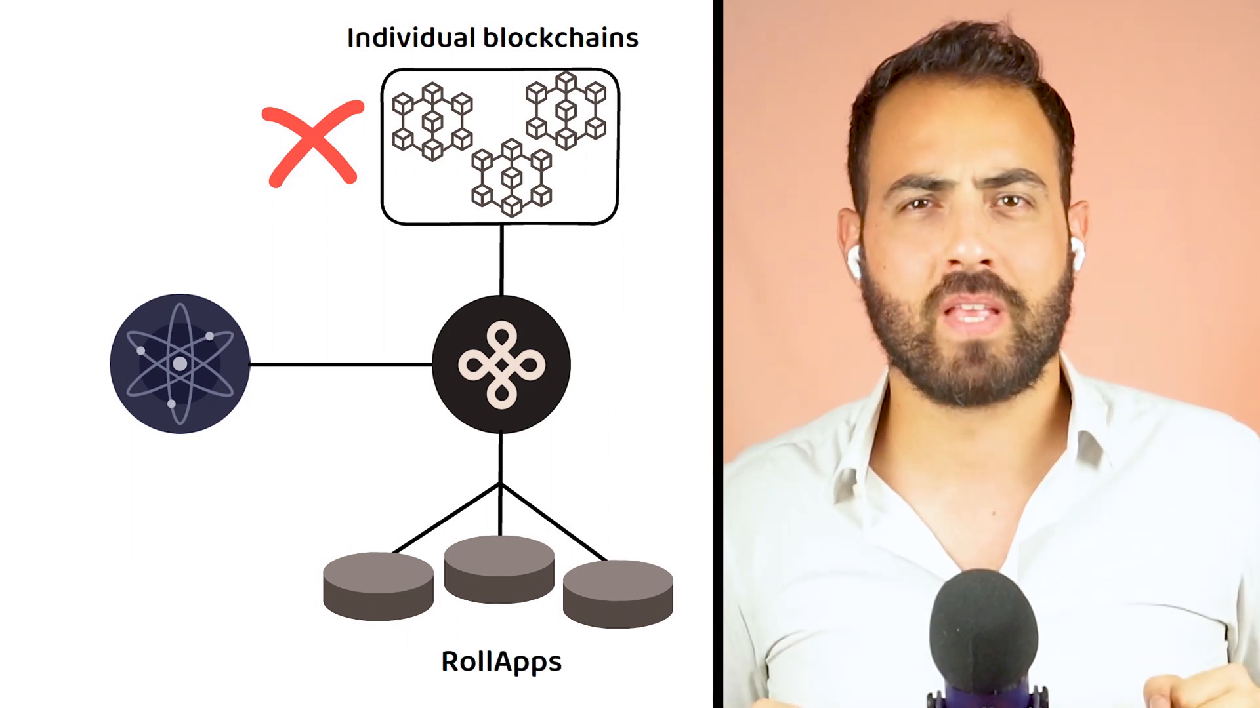
scroll("down", 3)
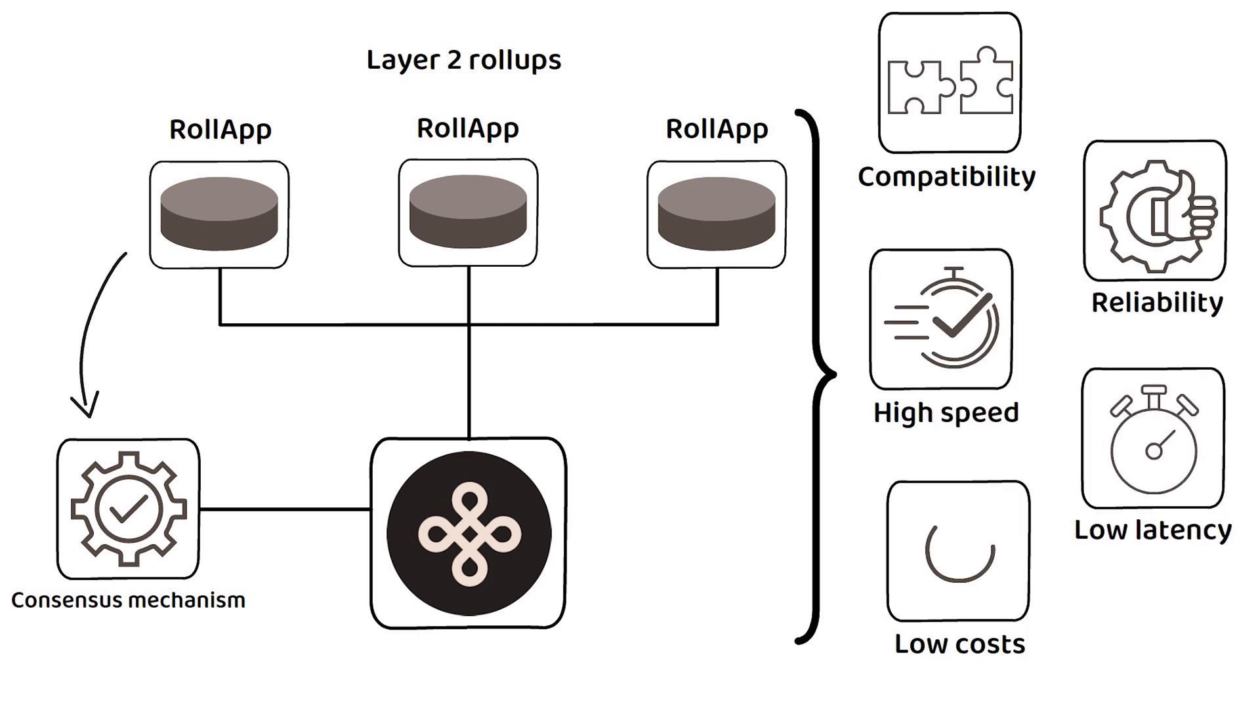
scroll("down", 3)
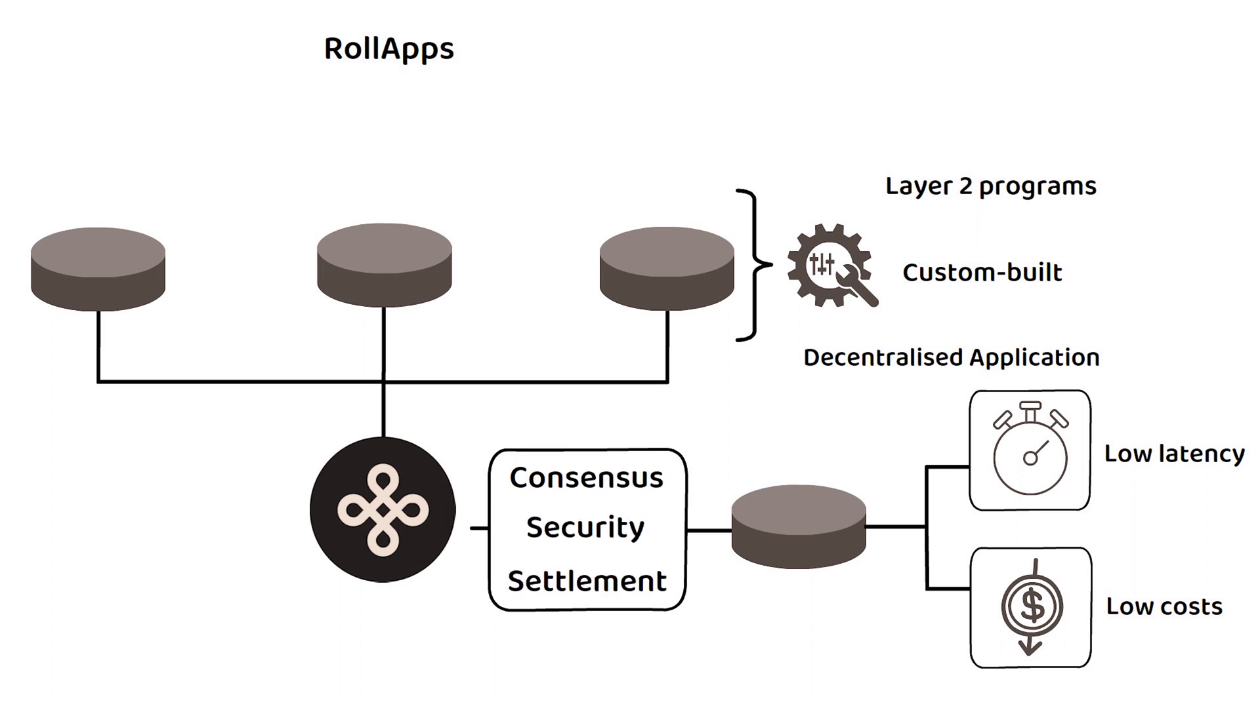
scroll("up", 3)
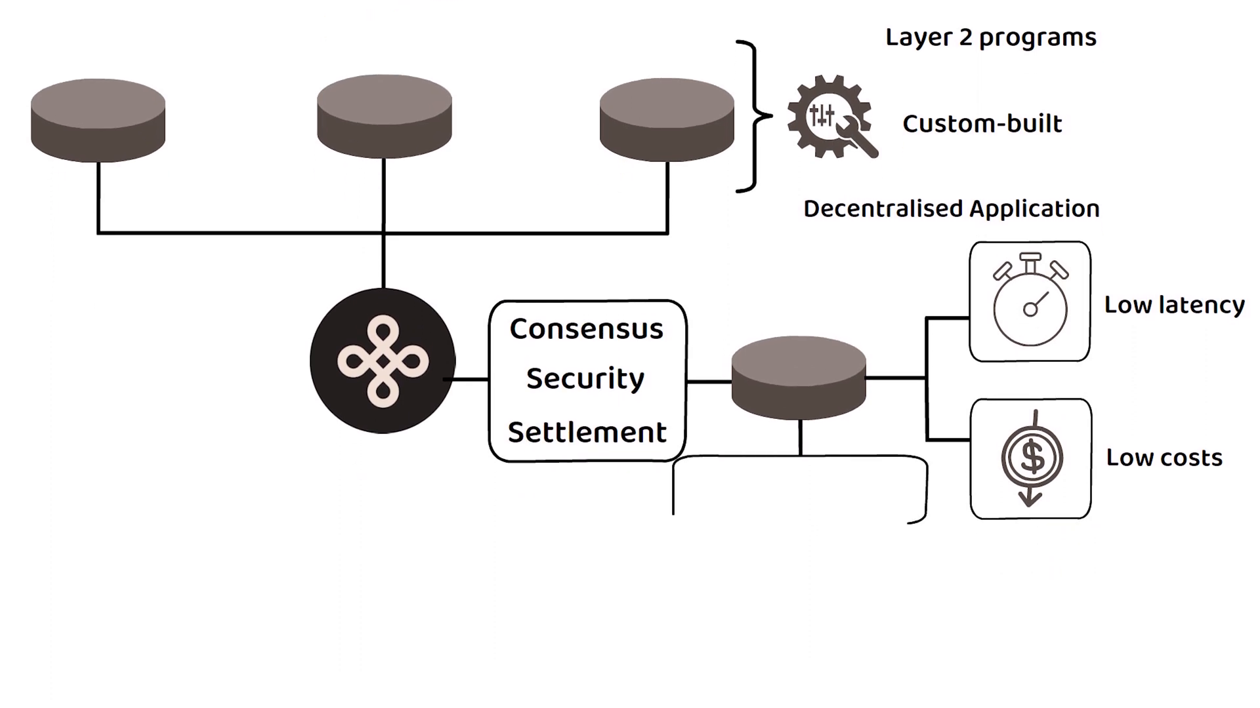